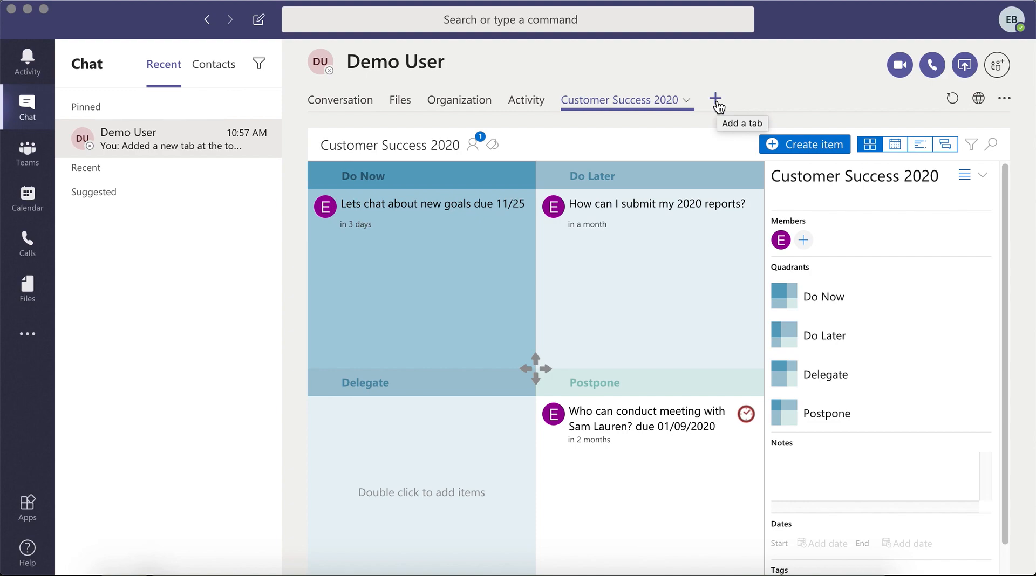
mouse_move(717, 106)
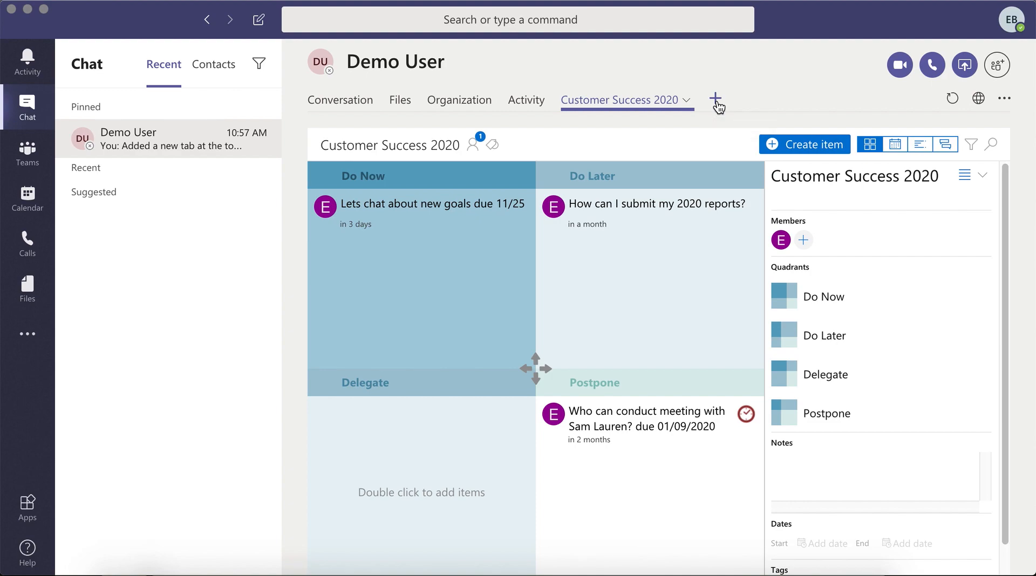
Step: Add a Priority Matrix tab with the One-on-one view to the Demo User chat and save it
click(717, 99)
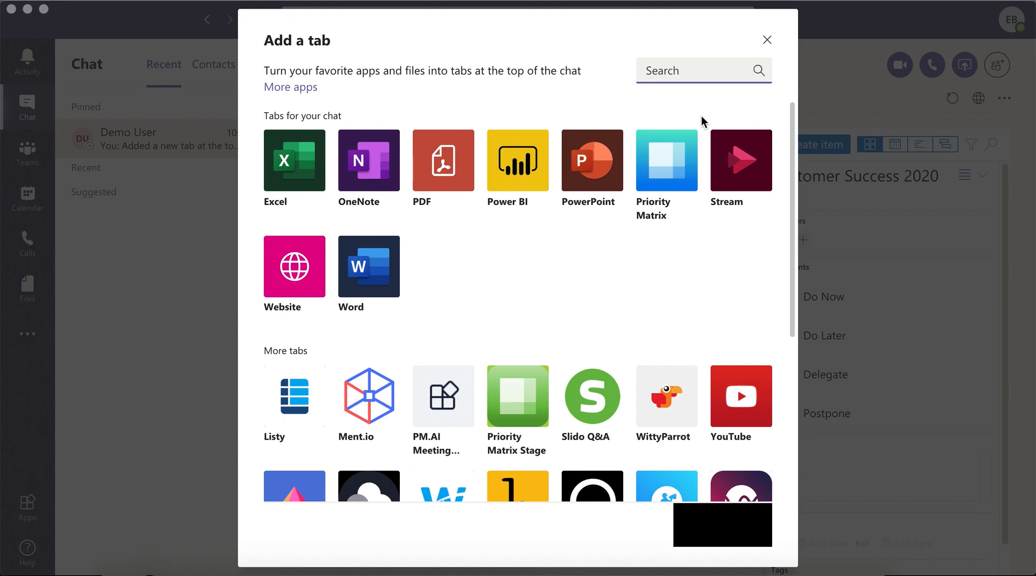
text(priority)
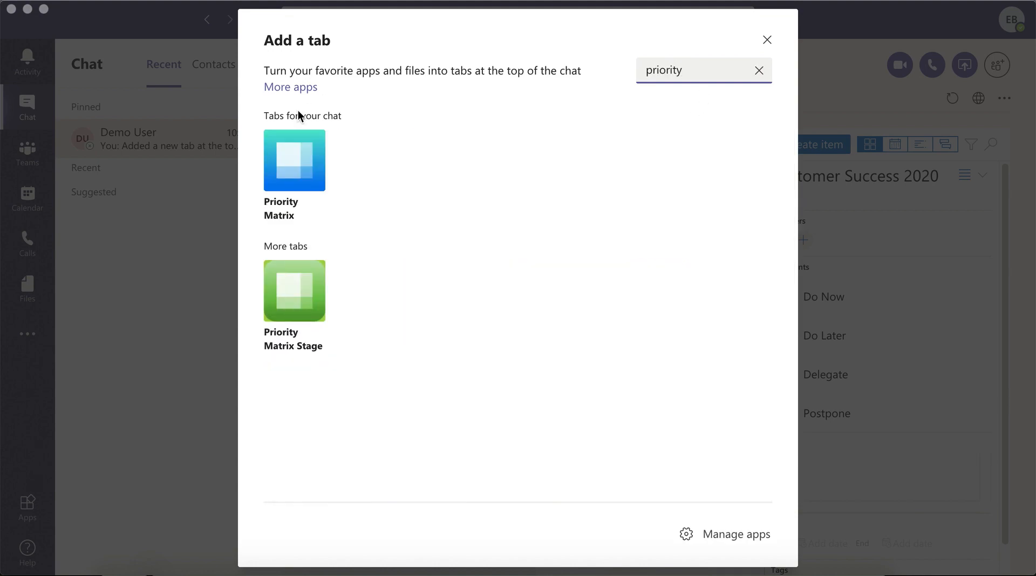
click(294, 161)
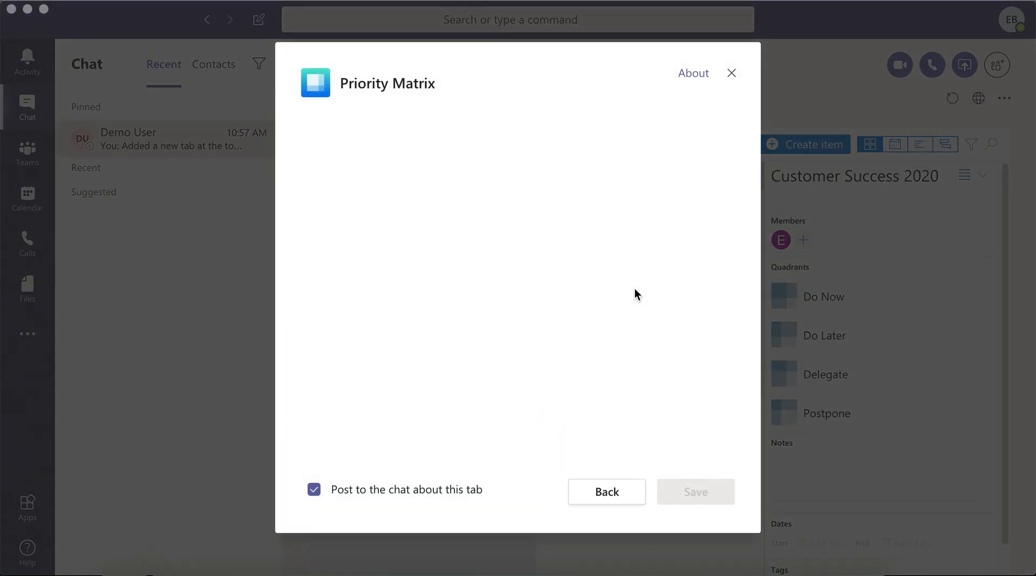
click(694, 492)
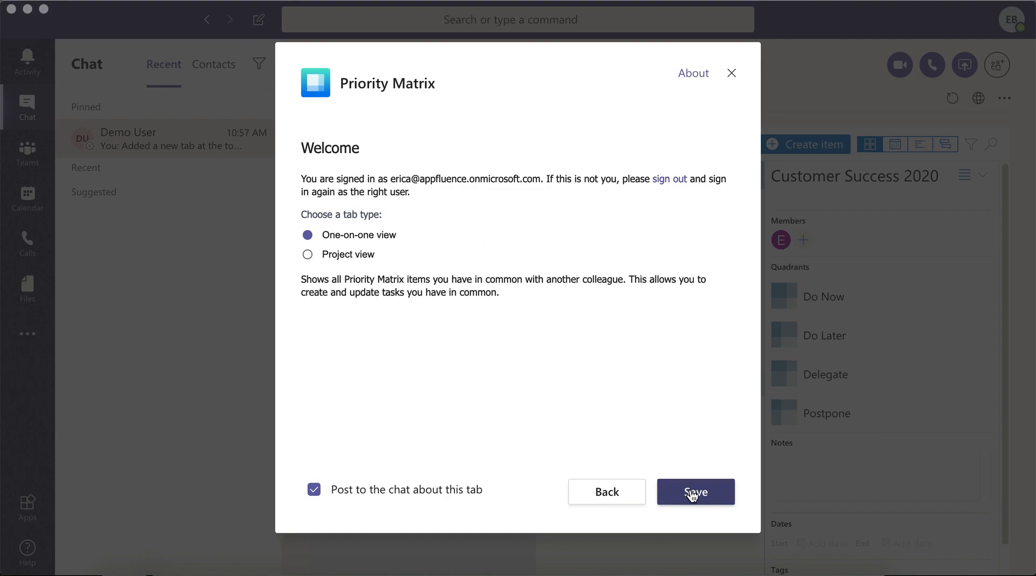
click(694, 492)
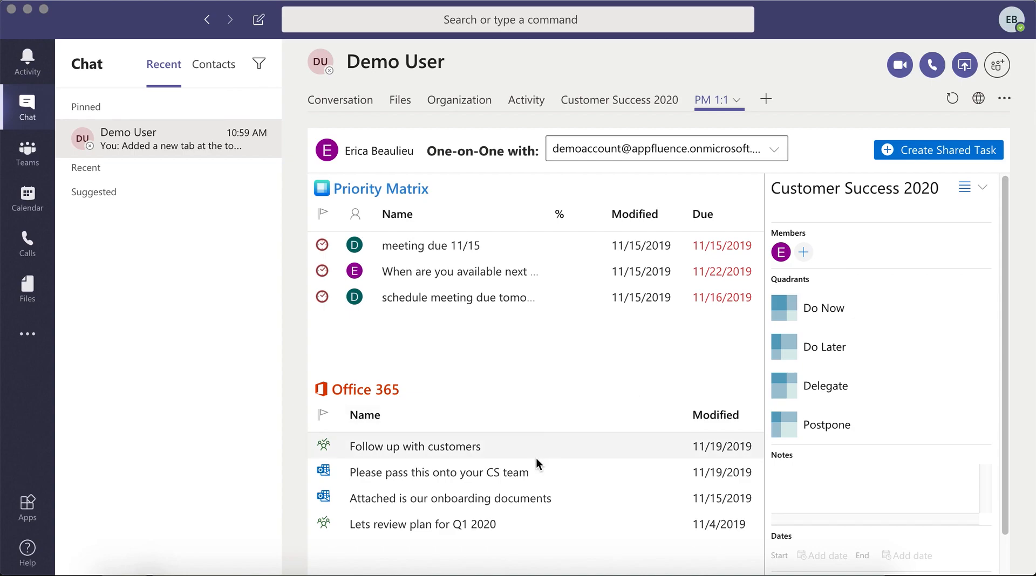
mouse_move(521, 481)
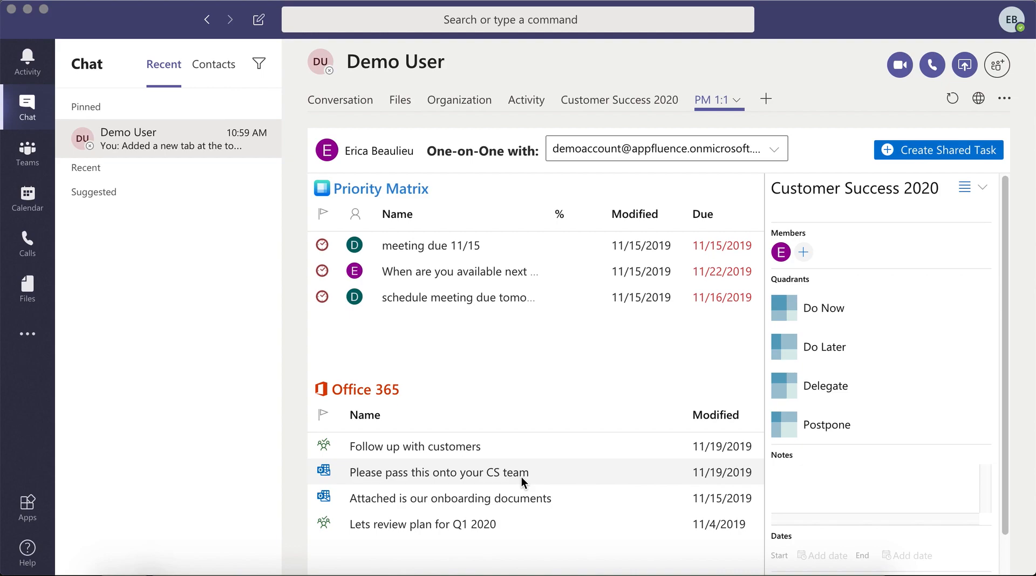
Step: Preview the 'Please pass this onto your CS team' email from the Office 365 list
click(438, 472)
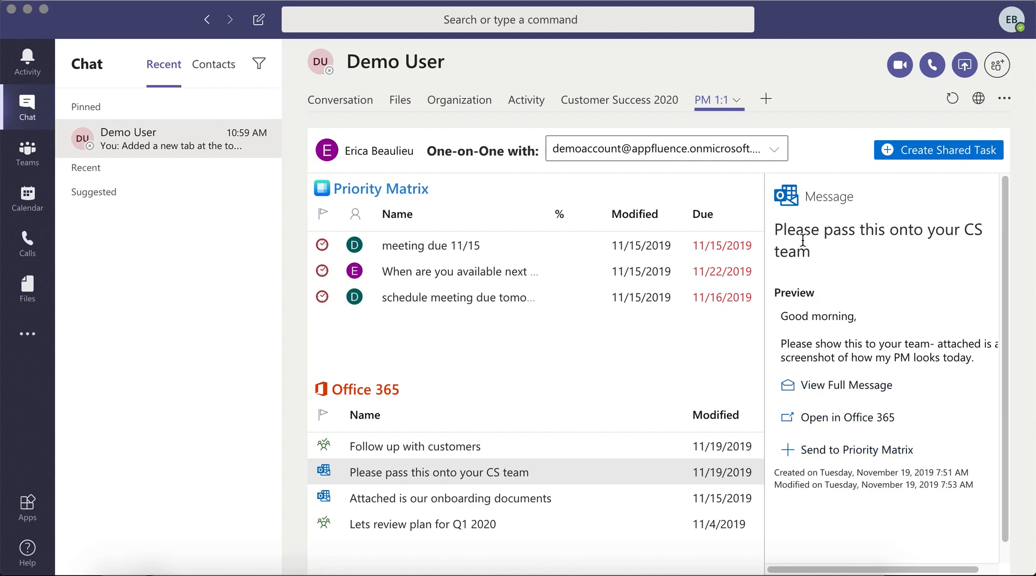
Step: Name the shared task 'follow up due 11/27', keep Inbox as project, and create it
text(follow)
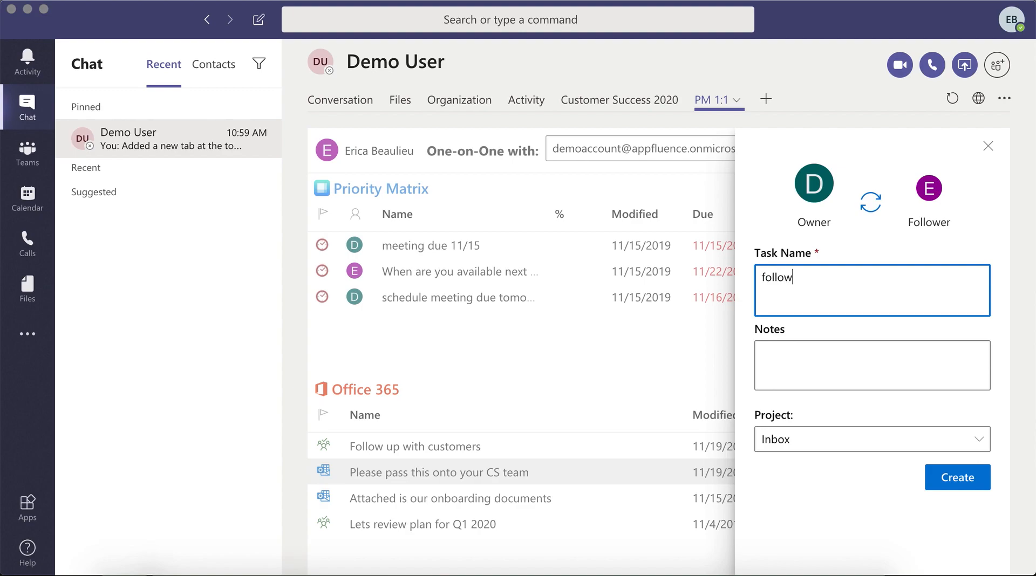
text(up due 11)
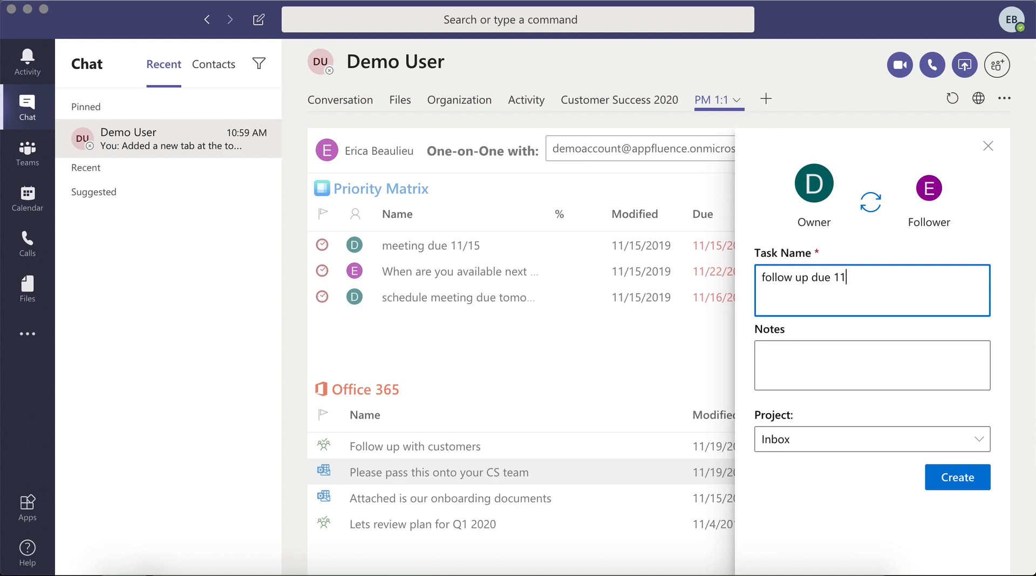
text(/27)
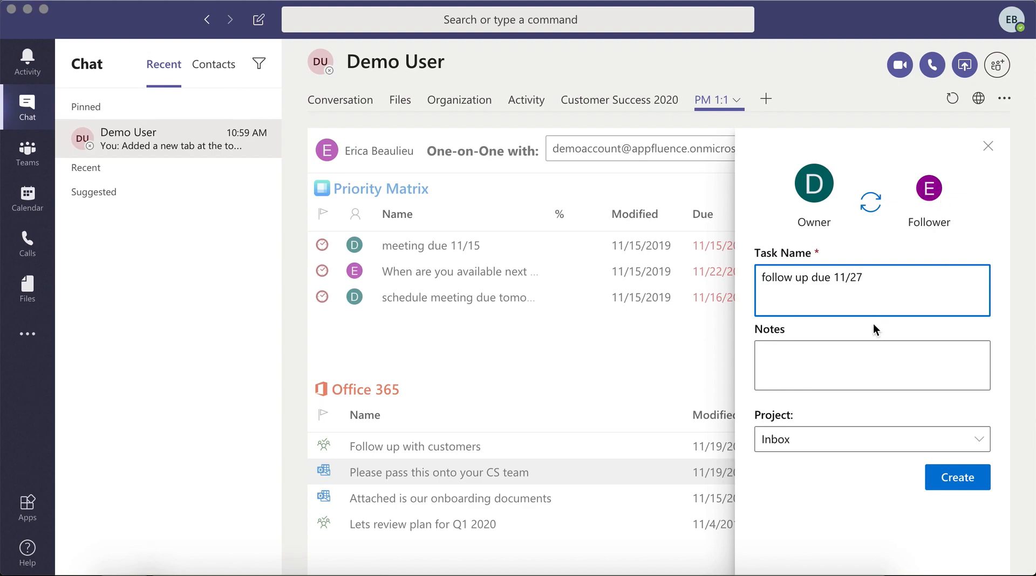
click(870, 366)
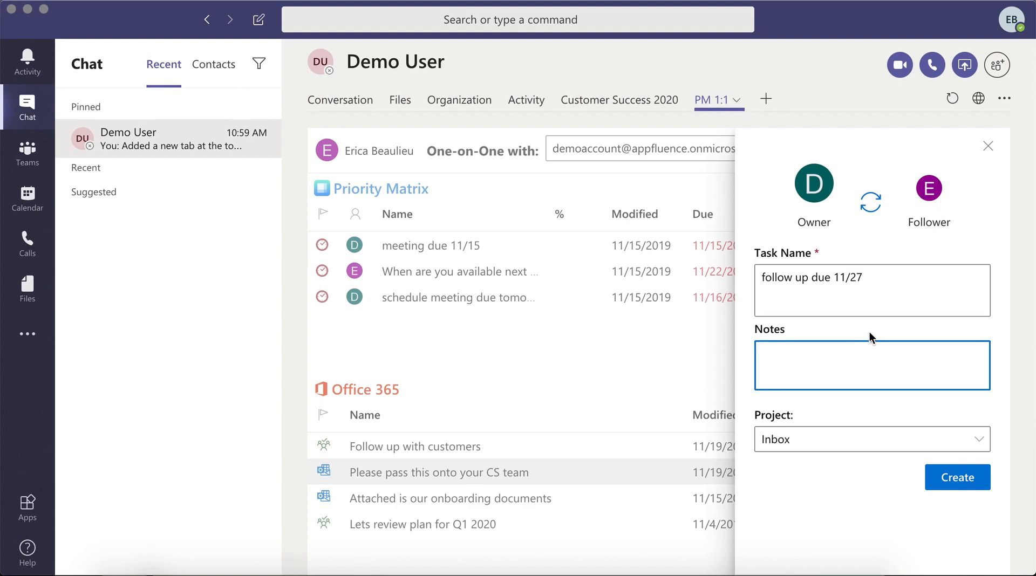
mouse_move(852, 446)
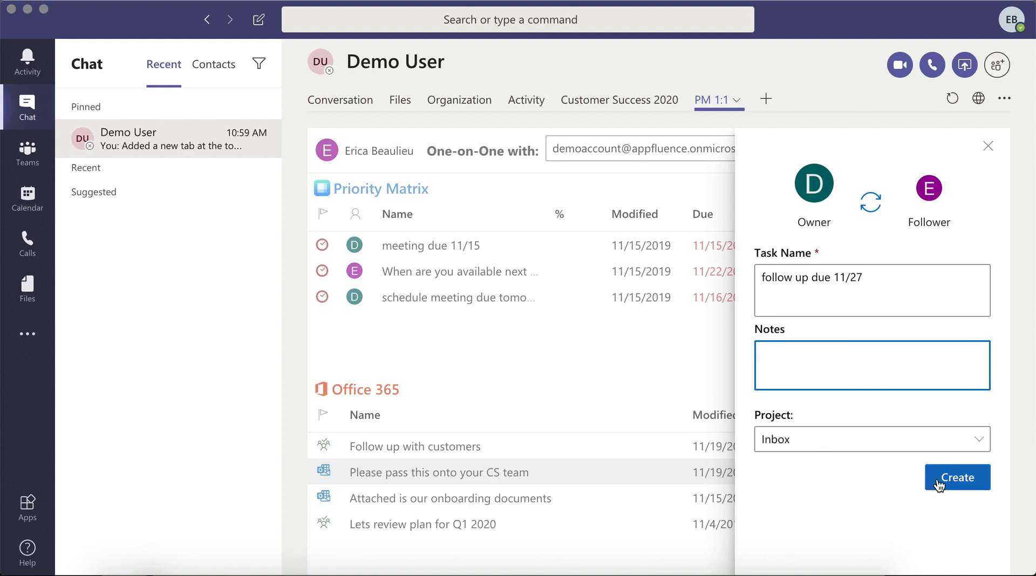
click(956, 477)
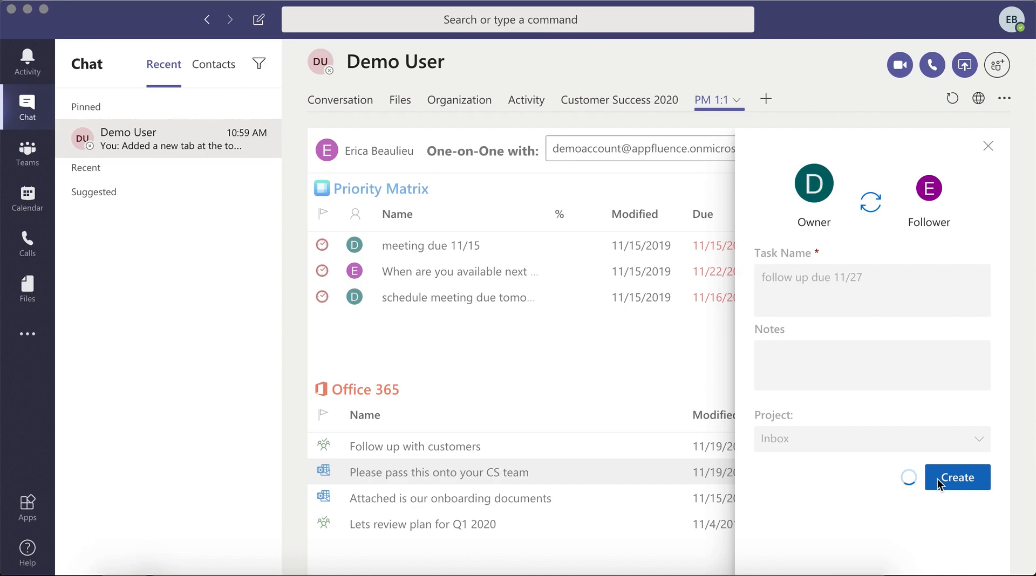
Step: Show the details of the 'follow up due 11/27' task with its November 27, 2019 due date
click(956, 477)
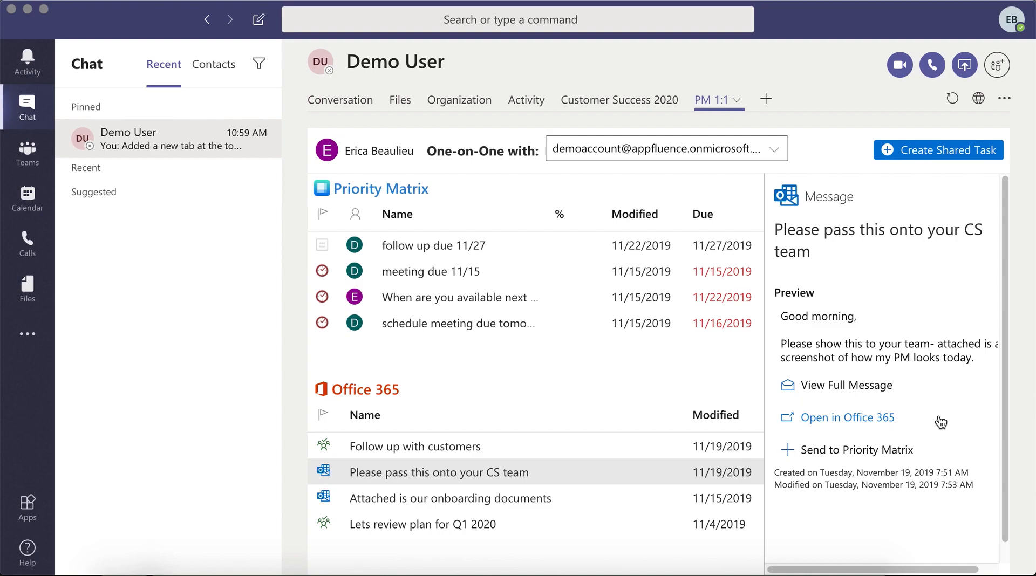
mouse_move(828, 229)
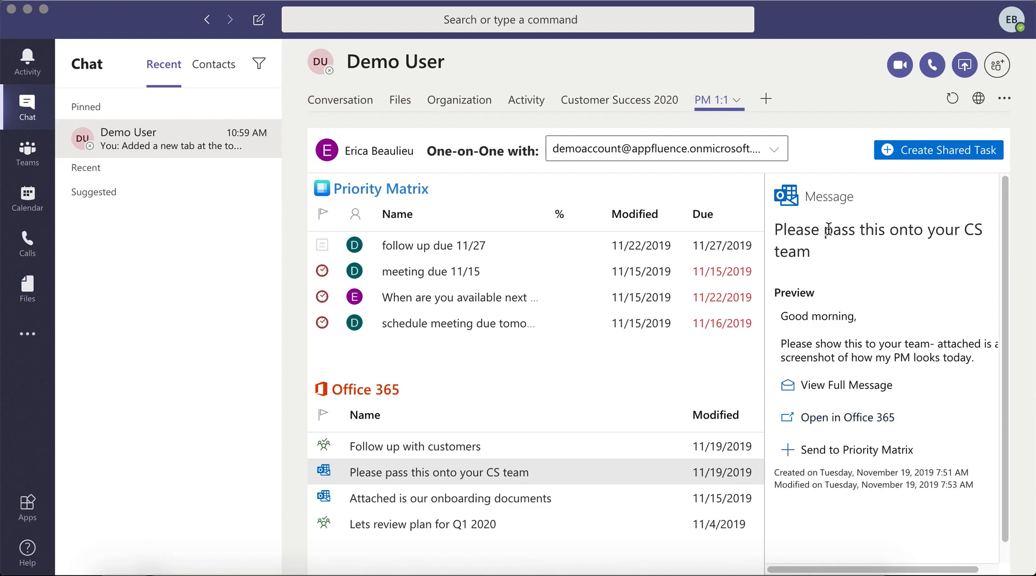
click(434, 244)
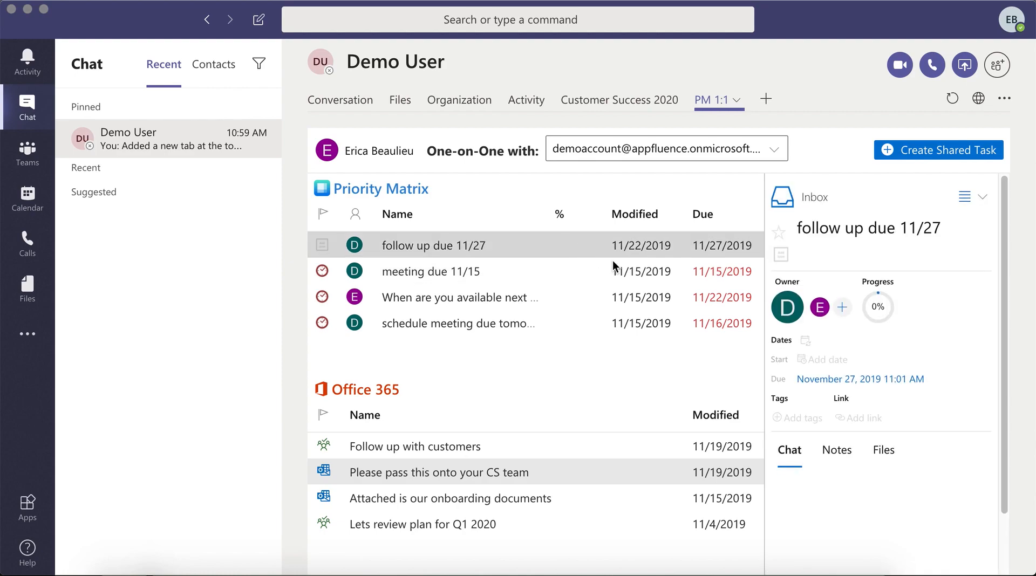